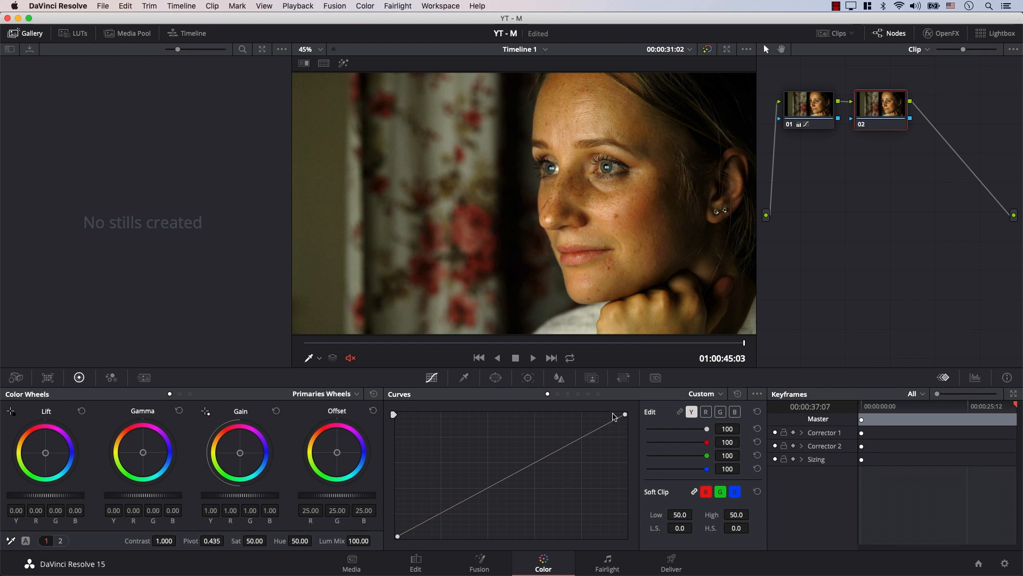
- Select the Y curve's top white point and drag it inward to brighten highlights
{"action": "left_click", "coordinate": [624, 415]}
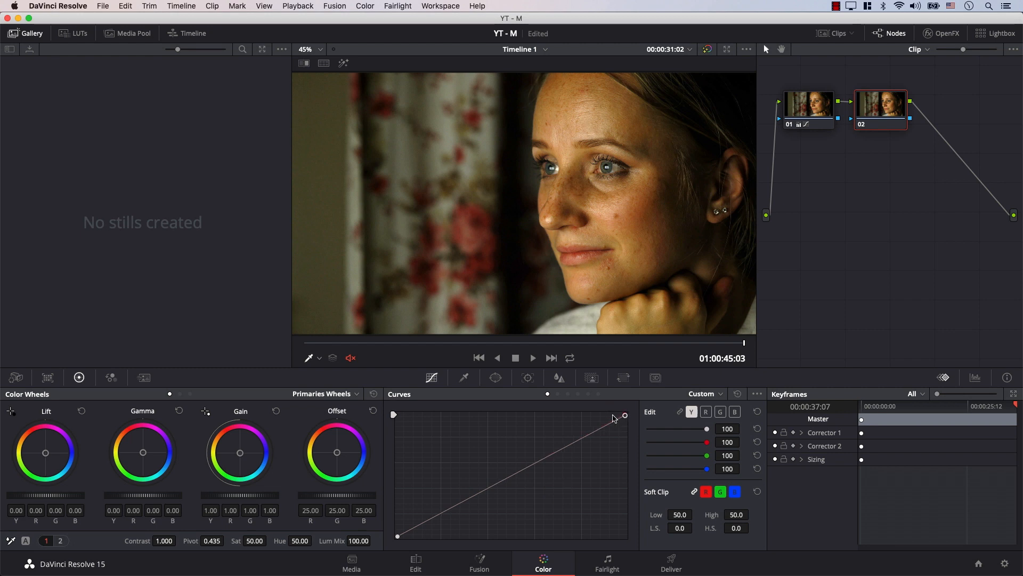
{"action": "left_click_drag", "start_coordinate": [623, 415], "coordinate": [625, 437]}
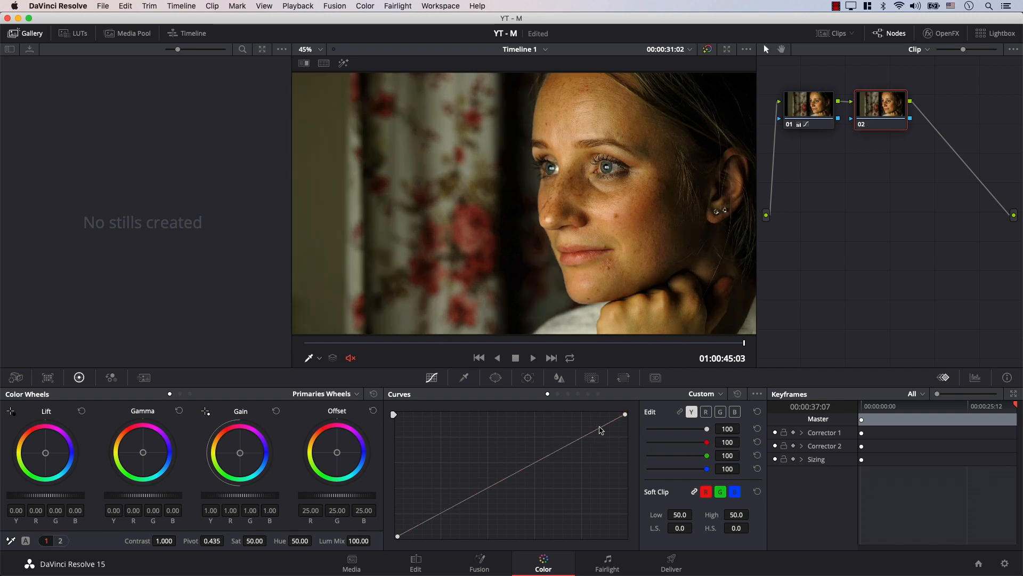
{"action": "mouse_move", "coordinate": [625, 411]}
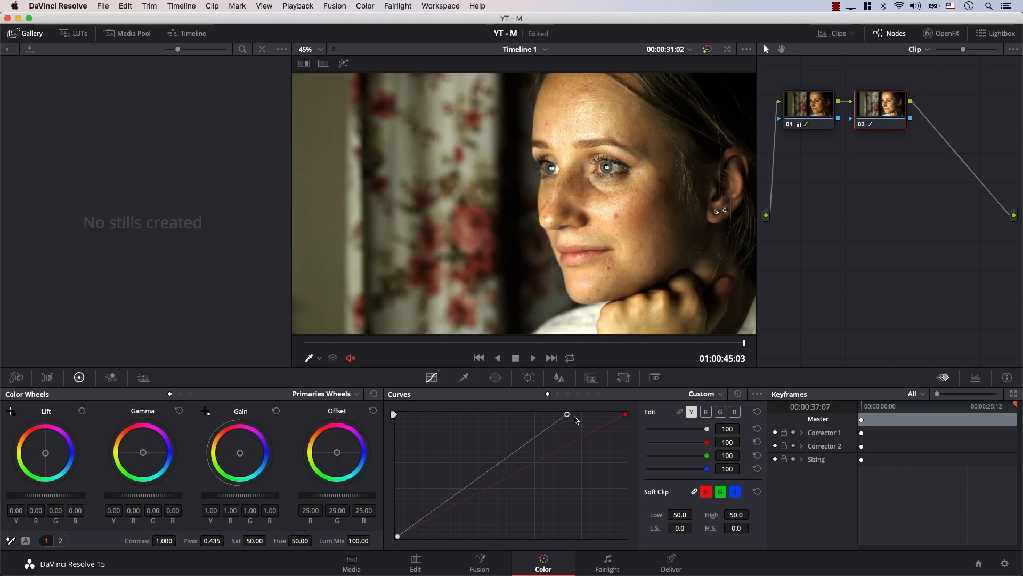
- Push the top curve point further, then drag it back to its original corner
{"action": "left_click_drag", "start_coordinate": [567, 414], "coordinate": [588, 432]}
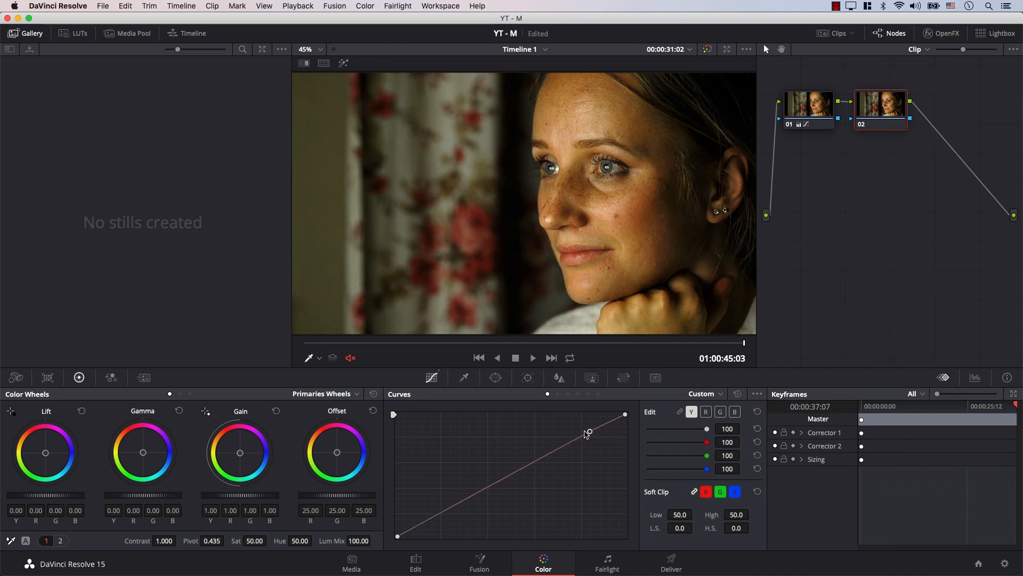
{"action": "left_click_drag", "start_coordinate": [587, 433], "coordinate": [532, 431]}
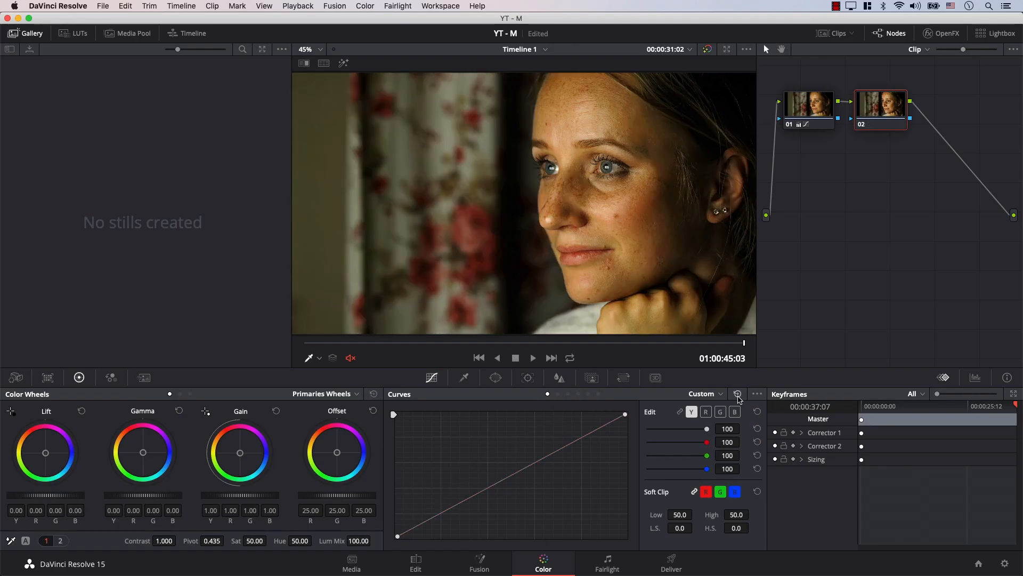
- Enable Editable Splines from the Curves options menu and add a midpoint
{"action": "left_click", "coordinate": [759, 393]}
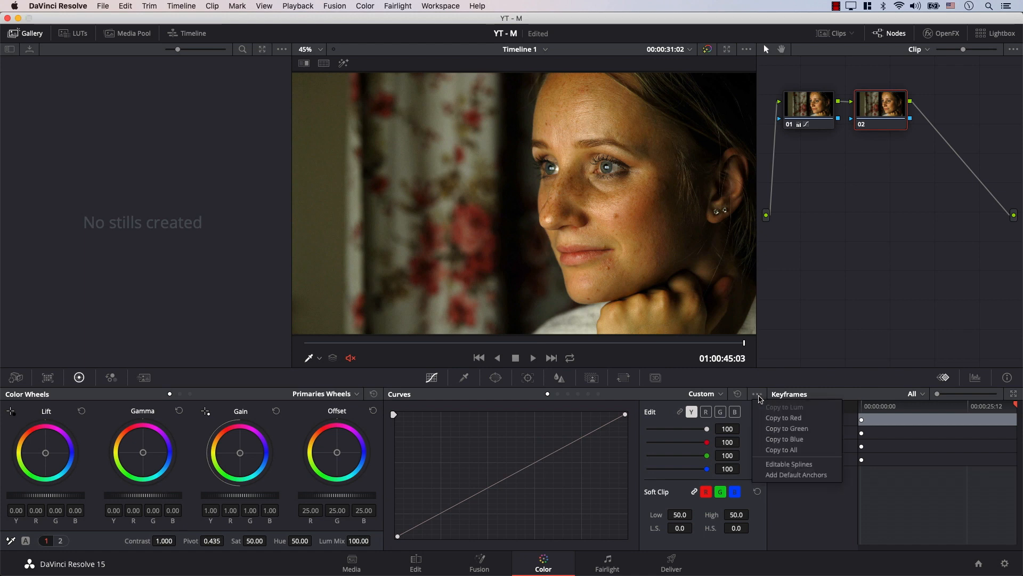
{"action": "mouse_move", "coordinate": [801, 463]}
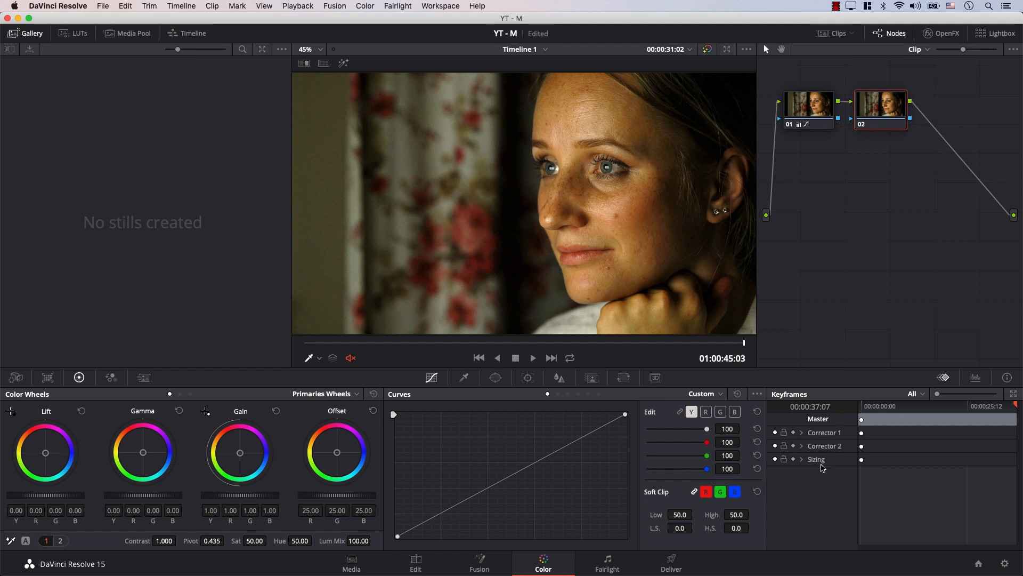
{"action": "mouse_move", "coordinate": [573, 523]}
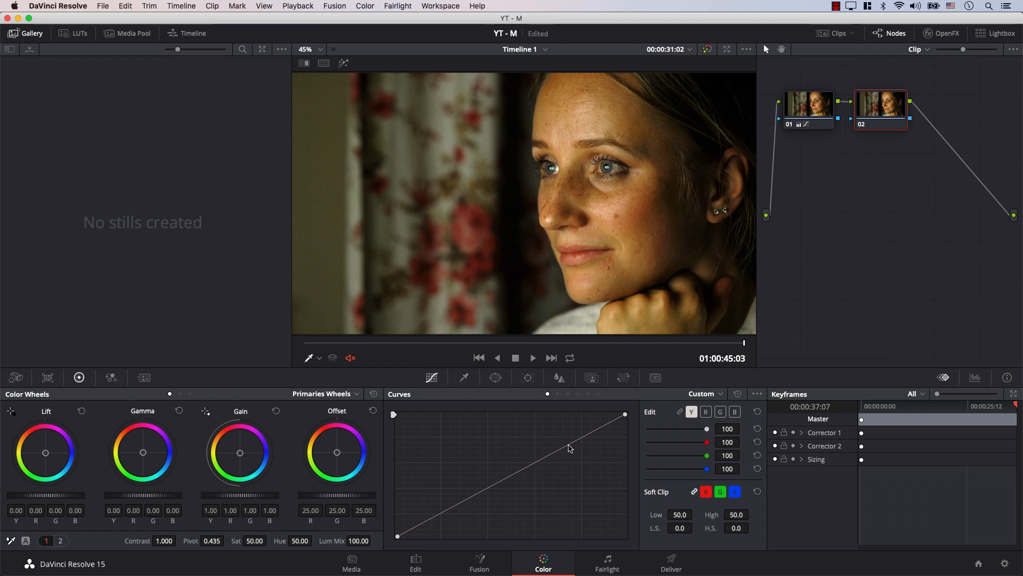
{"action": "left_click", "coordinate": [548, 454]}
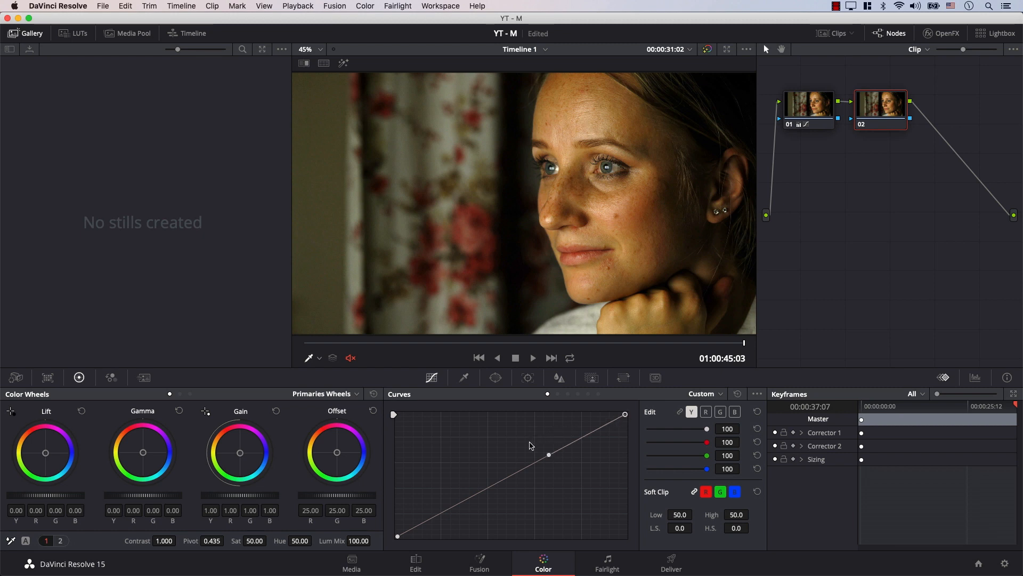
{"action": "mouse_move", "coordinate": [527, 461]}
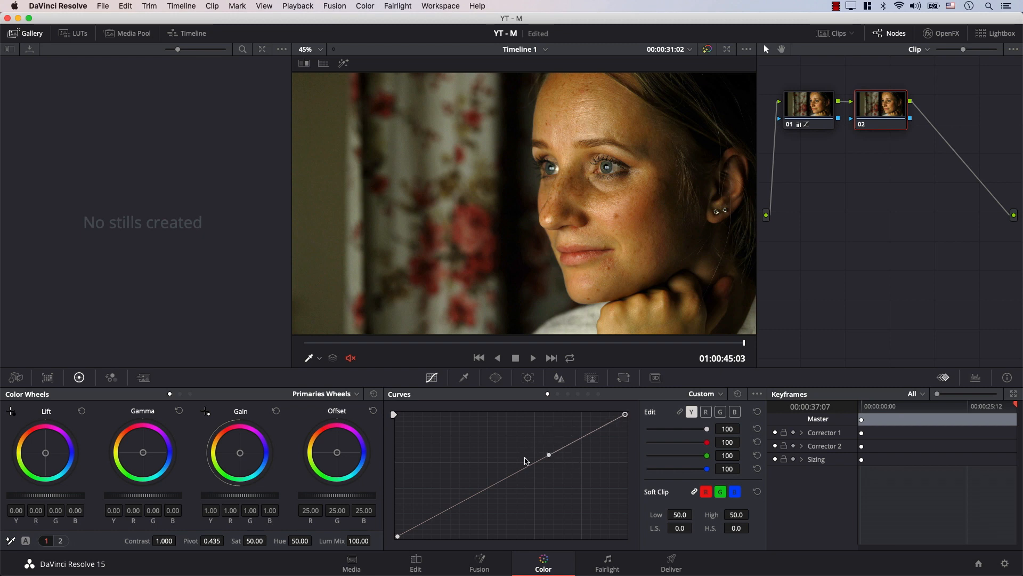
{"action": "mouse_move", "coordinate": [528, 467]}
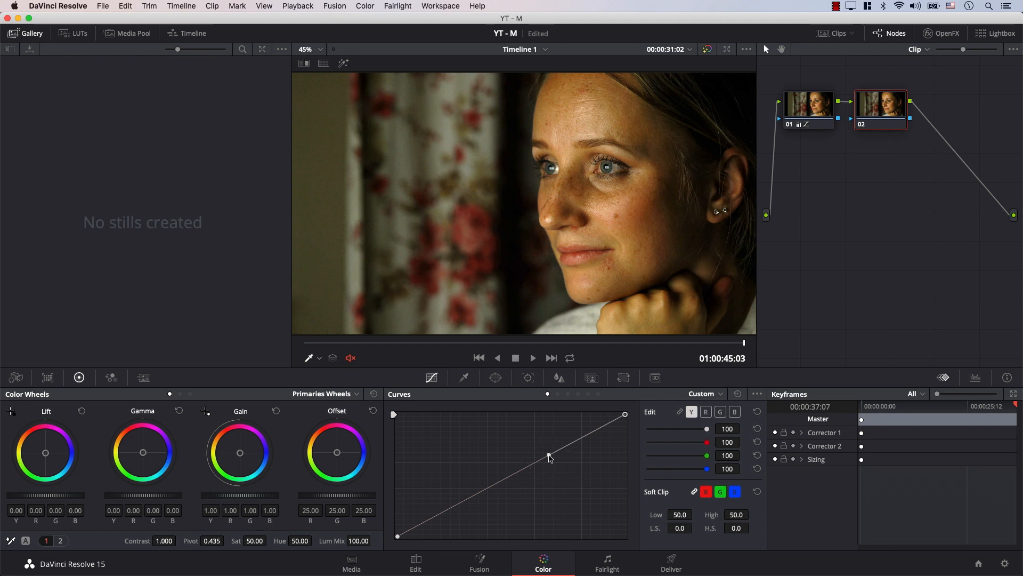
- Raise the midtone point, shape its Bezier handles, and curve the white point's handle
{"action": "left_click_drag", "start_coordinate": [549, 457], "coordinate": [535, 433]}
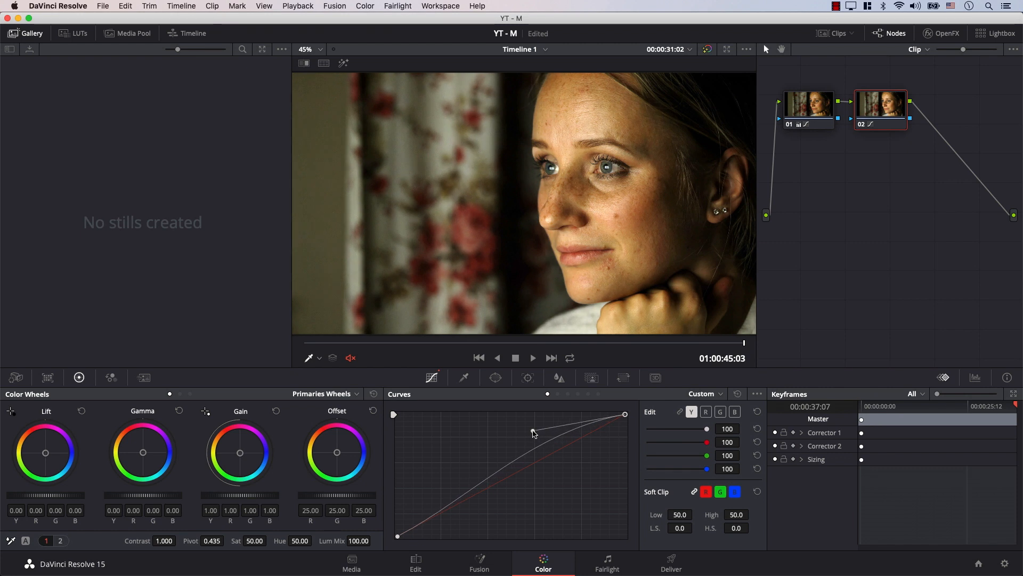
{"action": "left_click_drag", "start_coordinate": [534, 432], "coordinate": [587, 477]}
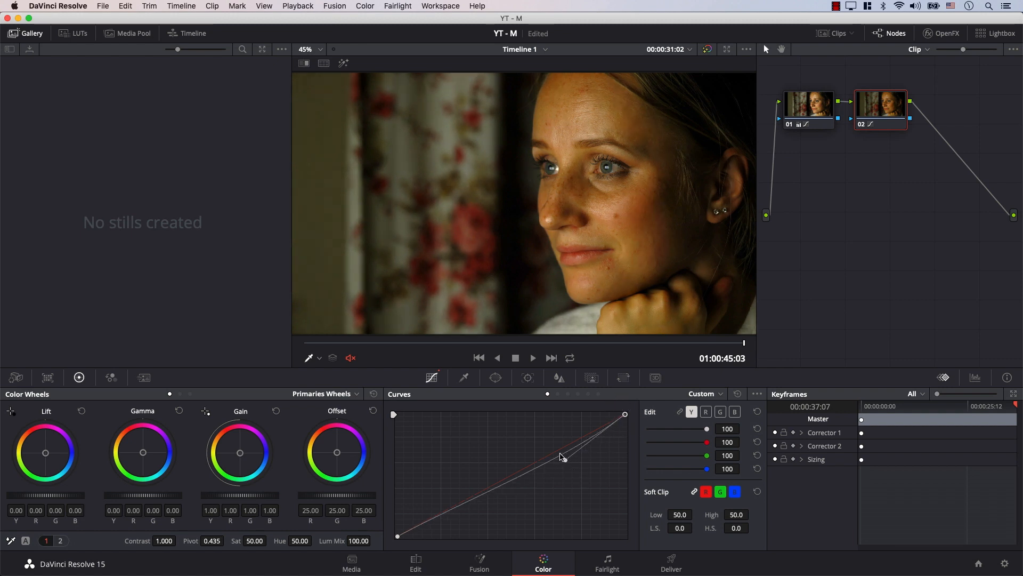
{"action": "left_click_drag", "start_coordinate": [562, 457], "coordinate": [540, 443]}
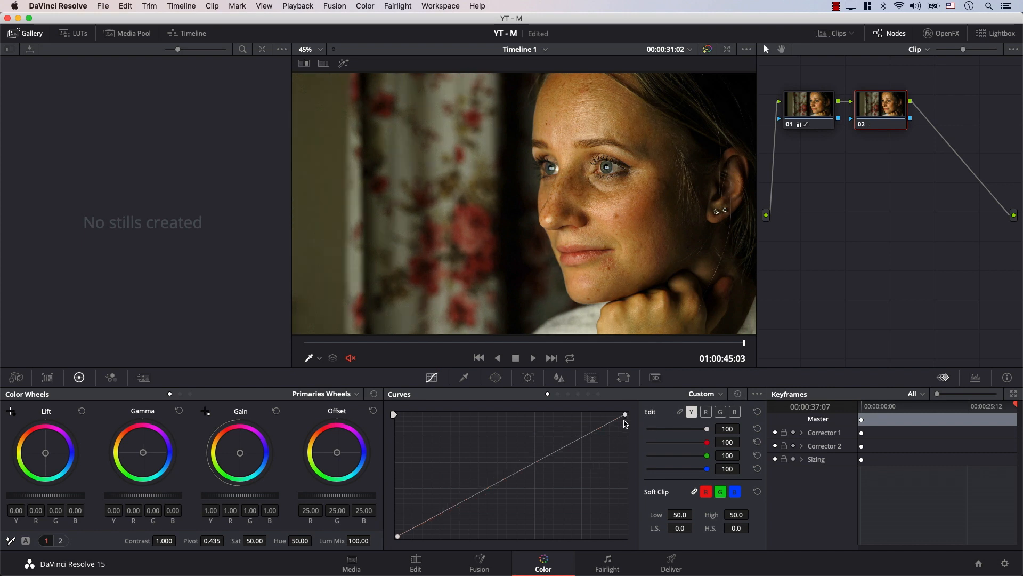
{"action": "left_click", "coordinate": [521, 464]}
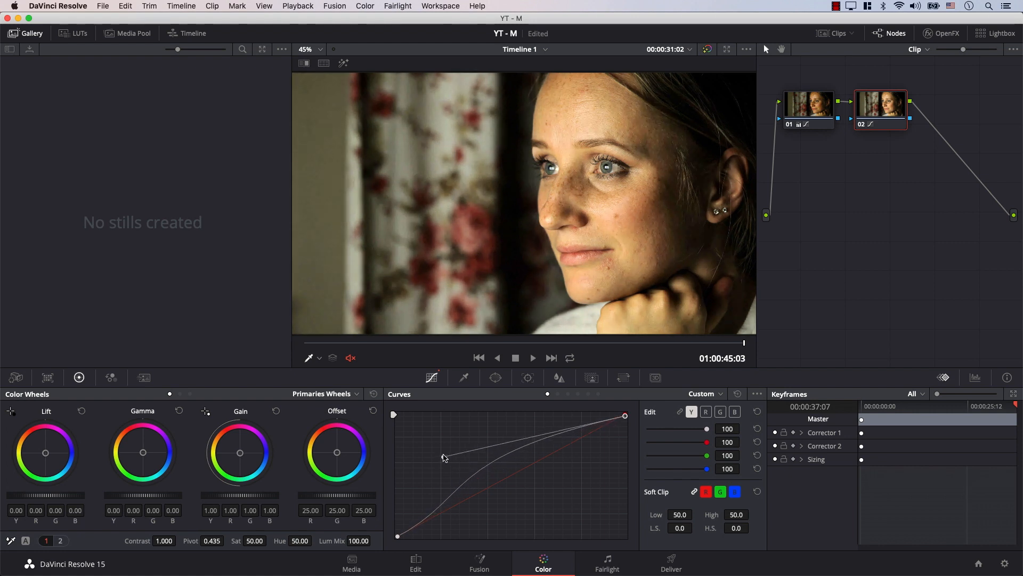
{"action": "left_click_drag", "start_coordinate": [444, 457], "coordinate": [444, 448]}
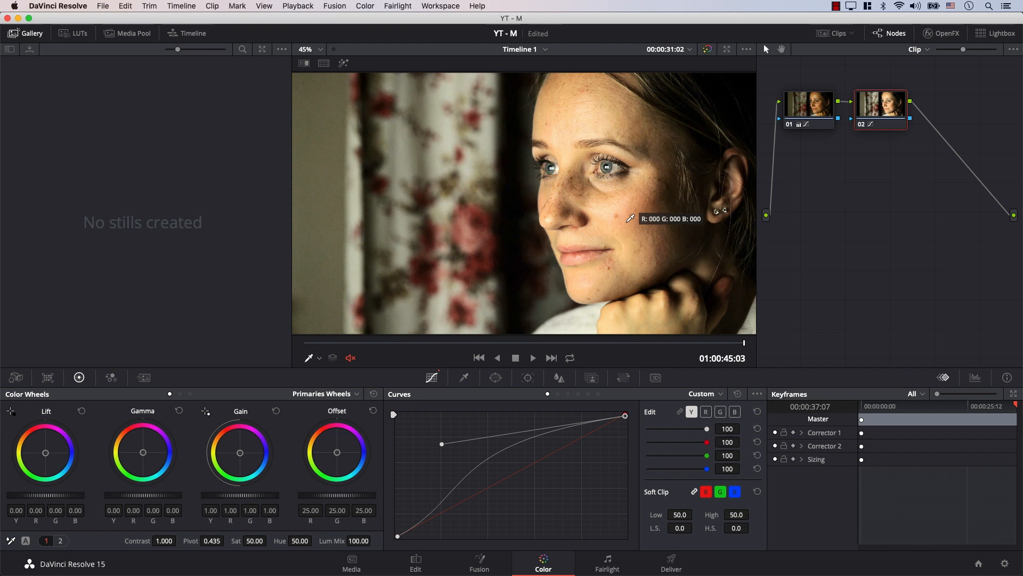
{"action": "mouse_move", "coordinate": [637, 212]}
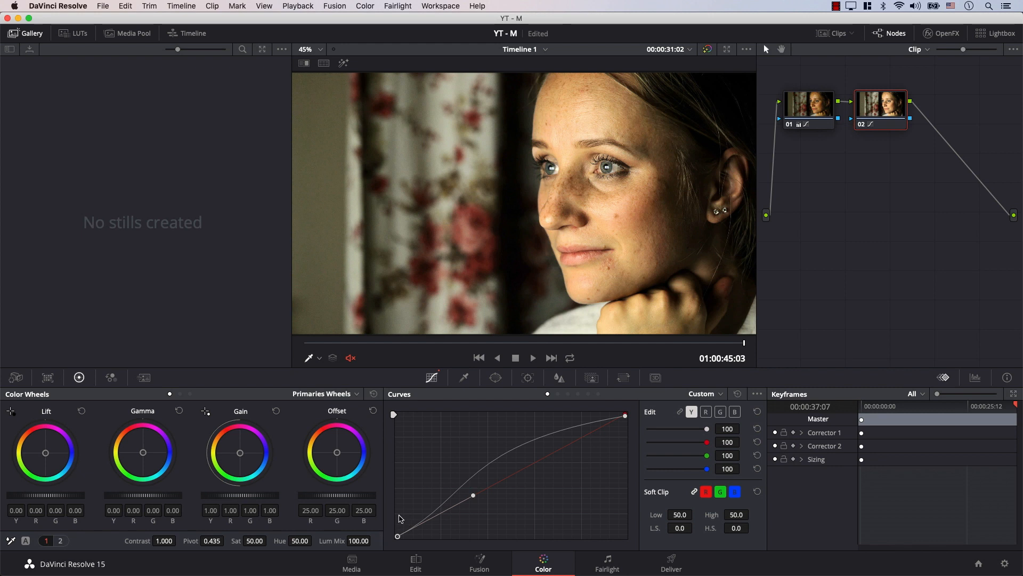
- Drag the black point's spline handle three times to shape the portrait's shadow curve
{"action": "left_click_drag", "start_coordinate": [472, 495], "coordinate": [477, 507]}
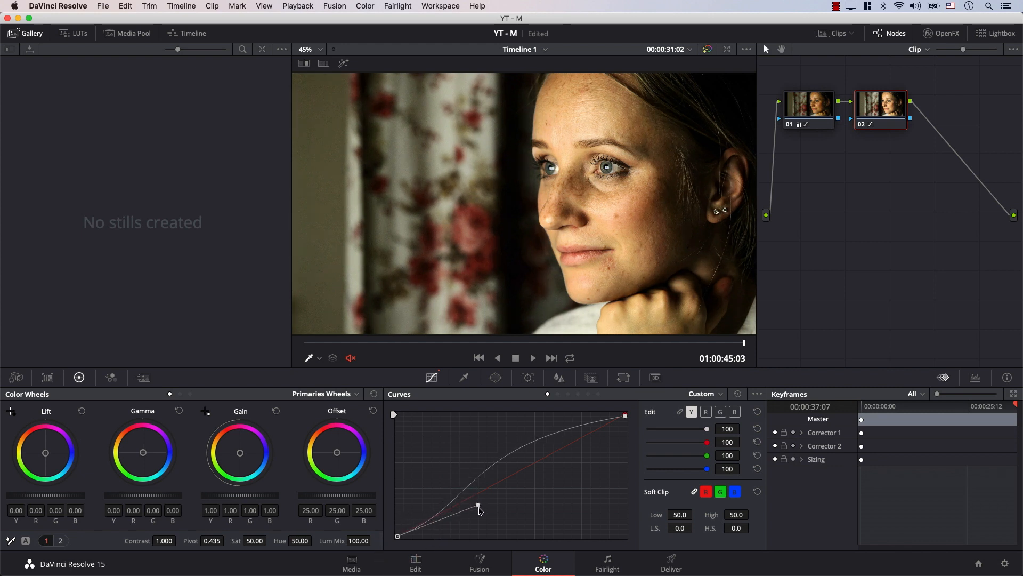
{"action": "left_click_drag", "start_coordinate": [478, 506], "coordinate": [500, 486]}
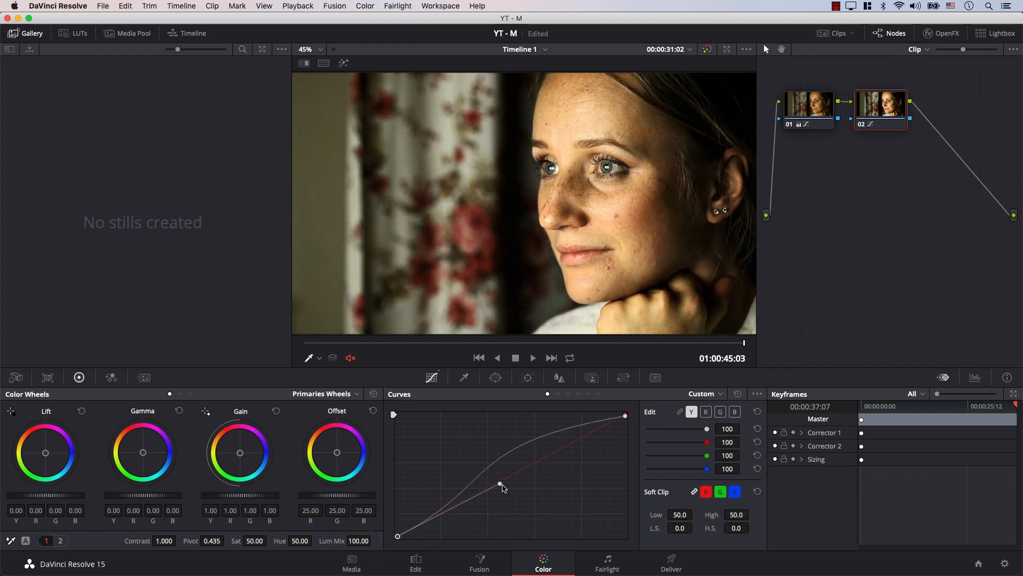
{"action": "left_click_drag", "start_coordinate": [500, 486], "coordinate": [500, 509]}
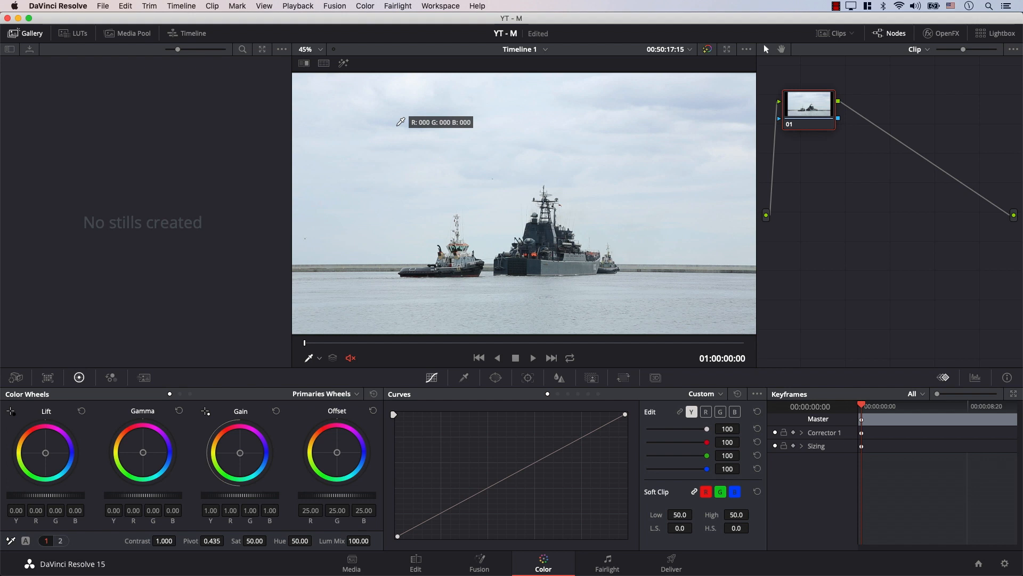
{"action": "mouse_move", "coordinate": [429, 241]}
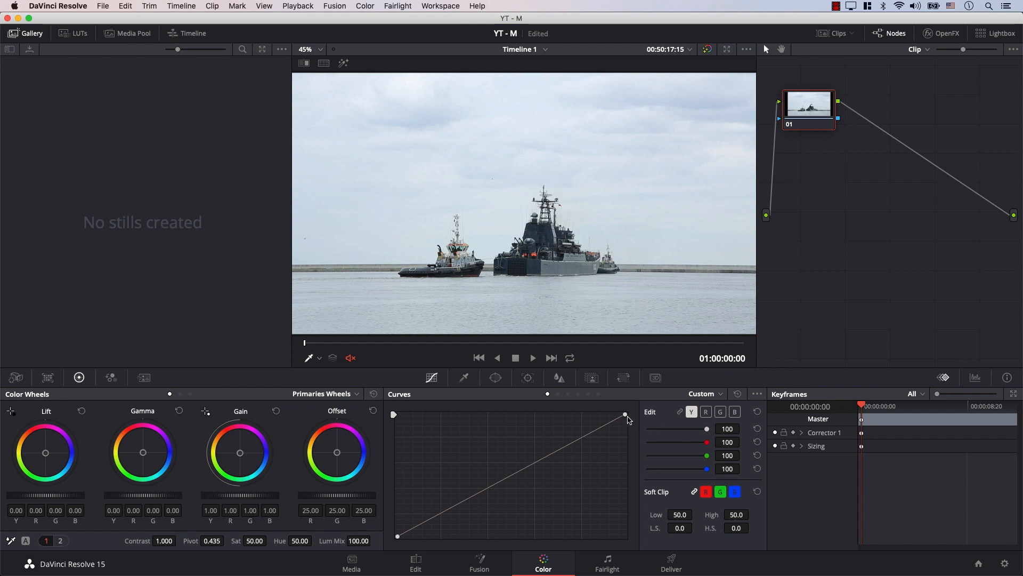
- Select the top-right point and drag its Bezier handle down-left to soften ship highlights
{"action": "left_click", "coordinate": [548, 454]}
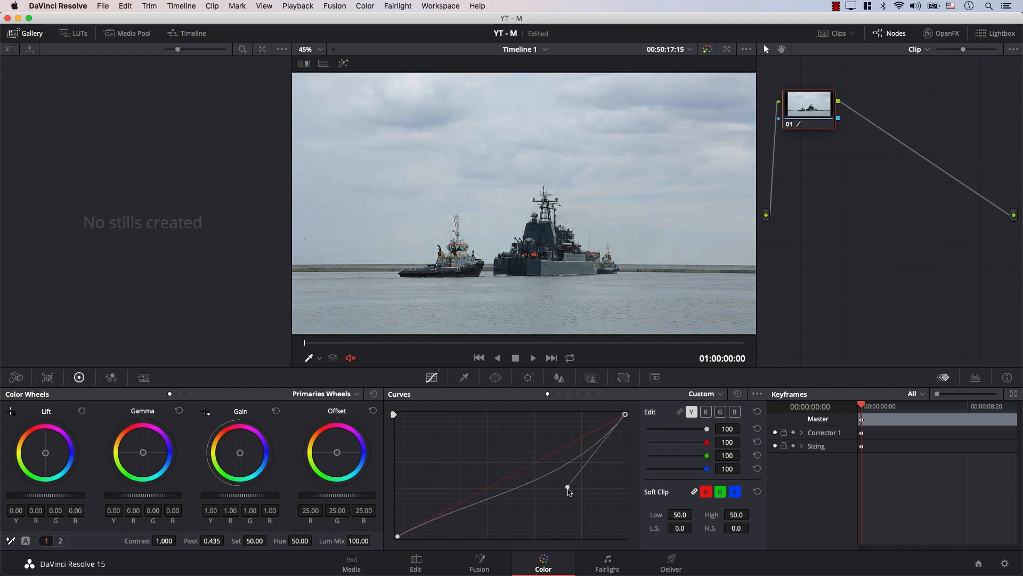
{"action": "left_click_drag", "start_coordinate": [567, 490], "coordinate": [625, 415]}
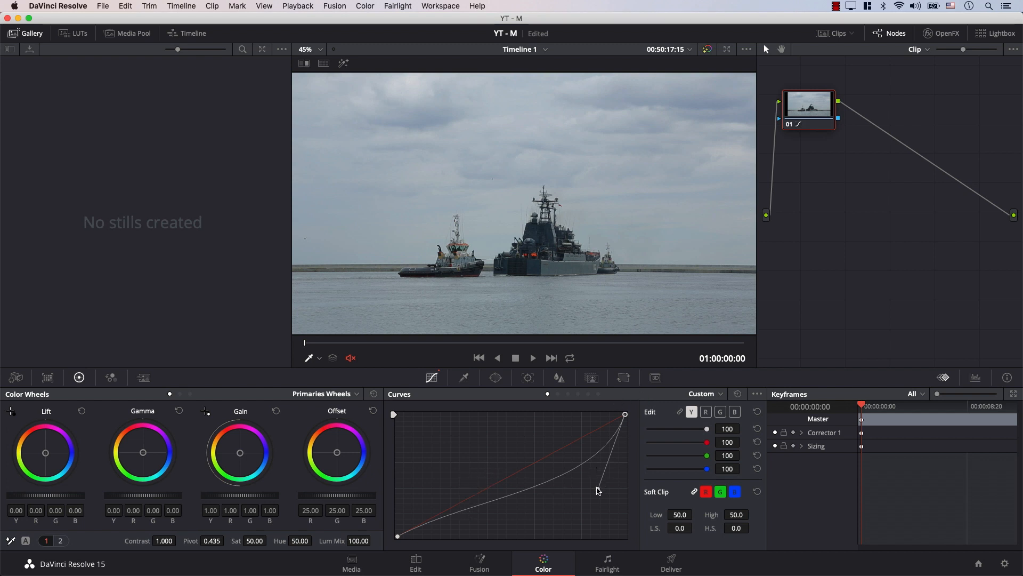
{"action": "left_click_drag", "start_coordinate": [597, 491], "coordinate": [591, 479]}
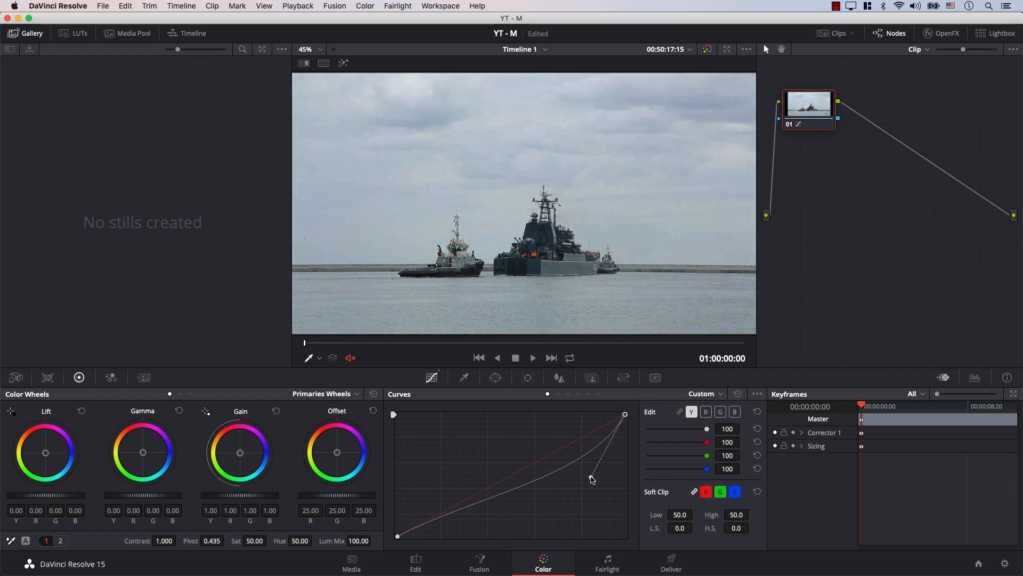
{"action": "left_click_drag", "start_coordinate": [591, 480], "coordinate": [576, 483]}
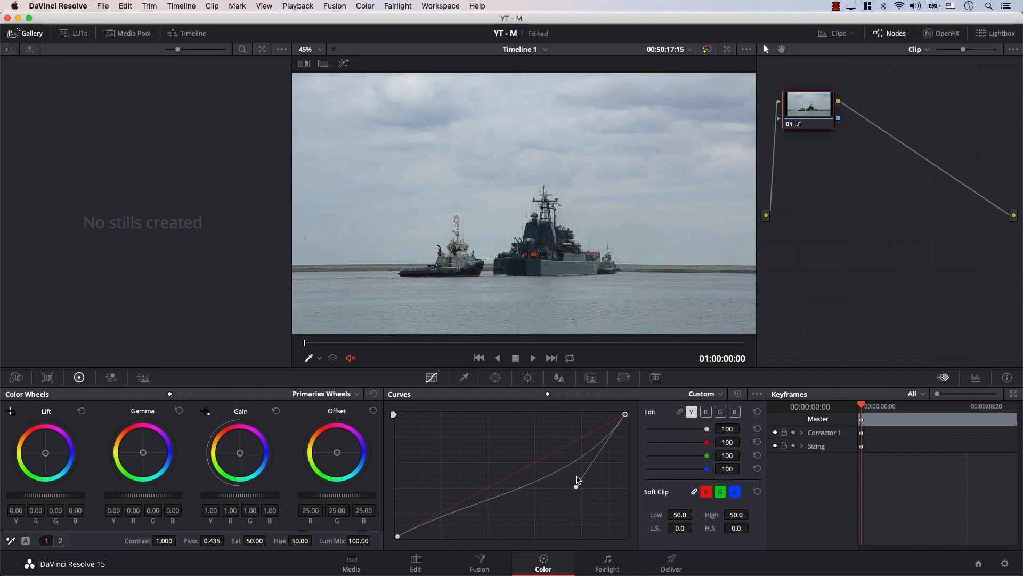
{"action": "left_click_drag", "start_coordinate": [577, 481], "coordinate": [589, 504]}
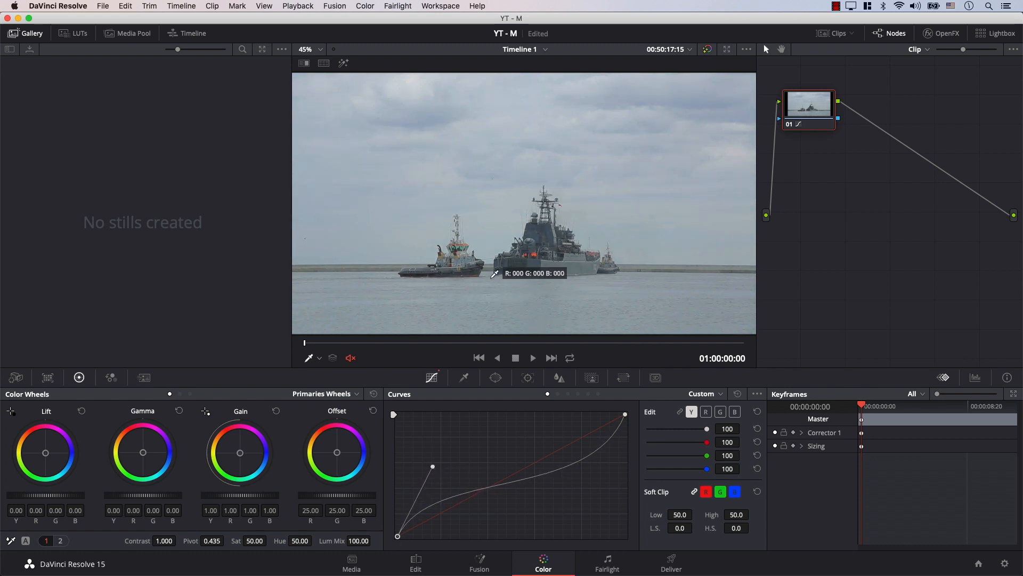
{"action": "mouse_move", "coordinate": [537, 247]}
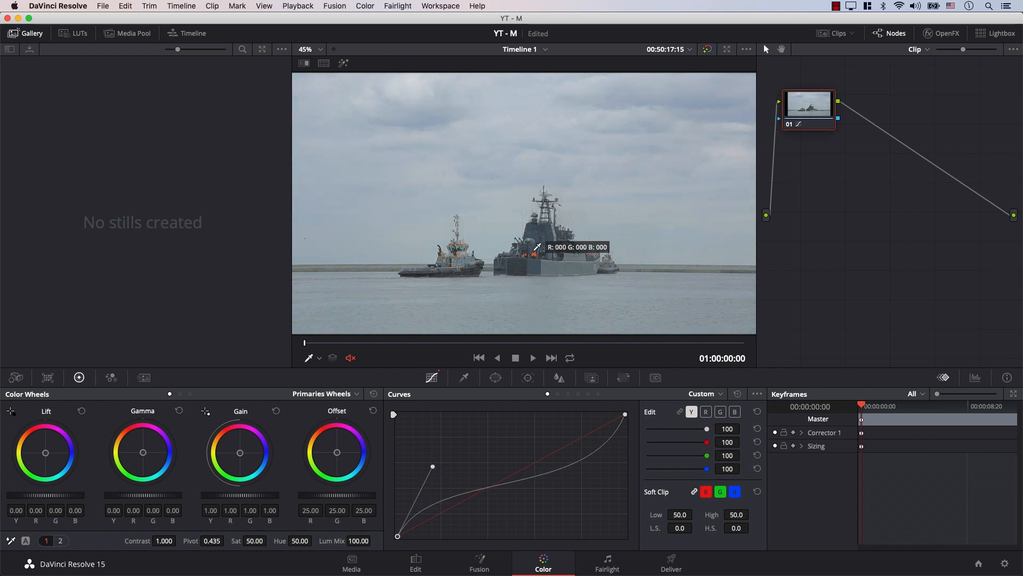
{"action": "left_click", "coordinate": [706, 49]}
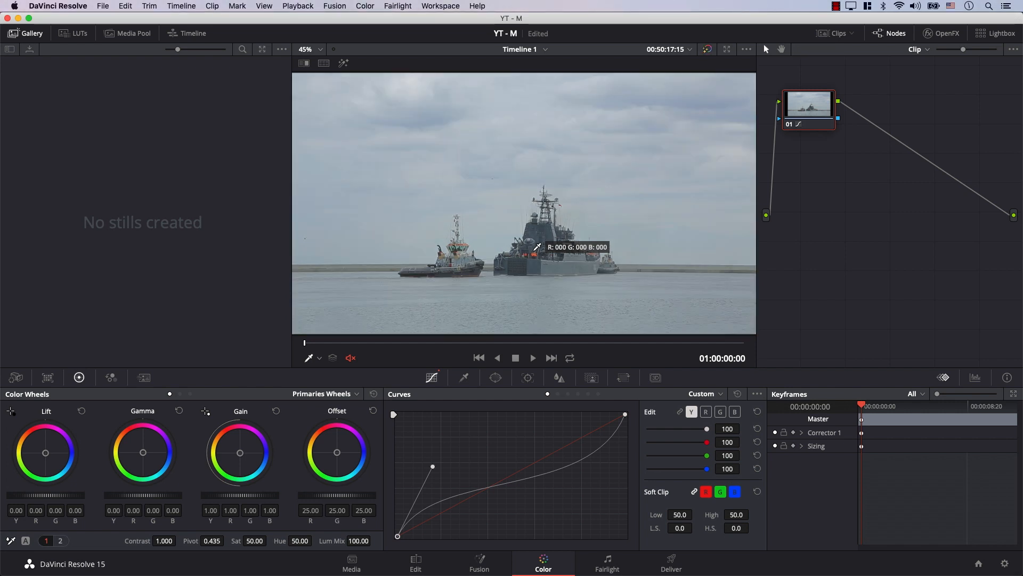
{"action": "mouse_move", "coordinate": [403, 509]}
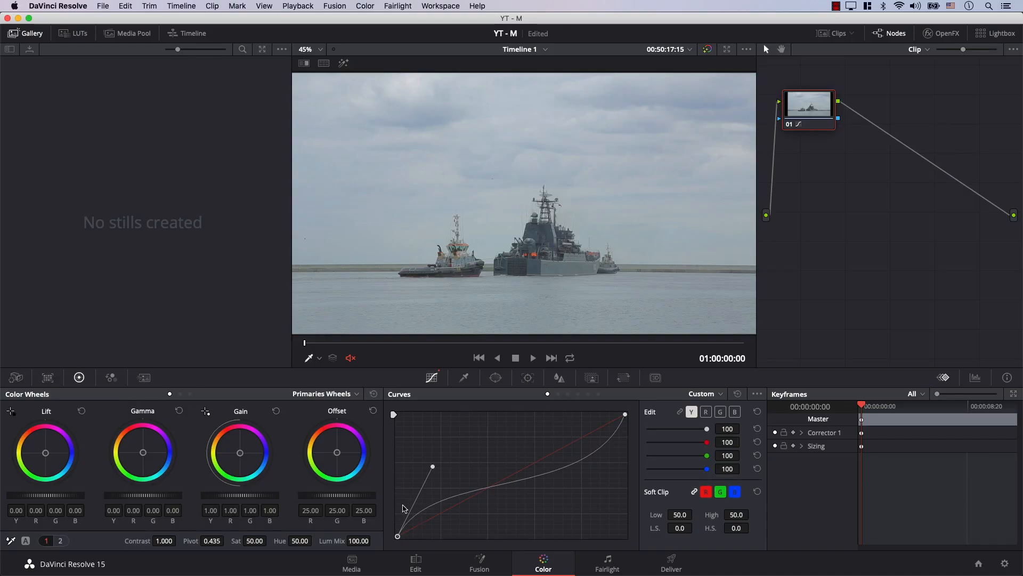
{"action": "mouse_move", "coordinate": [423, 515]}
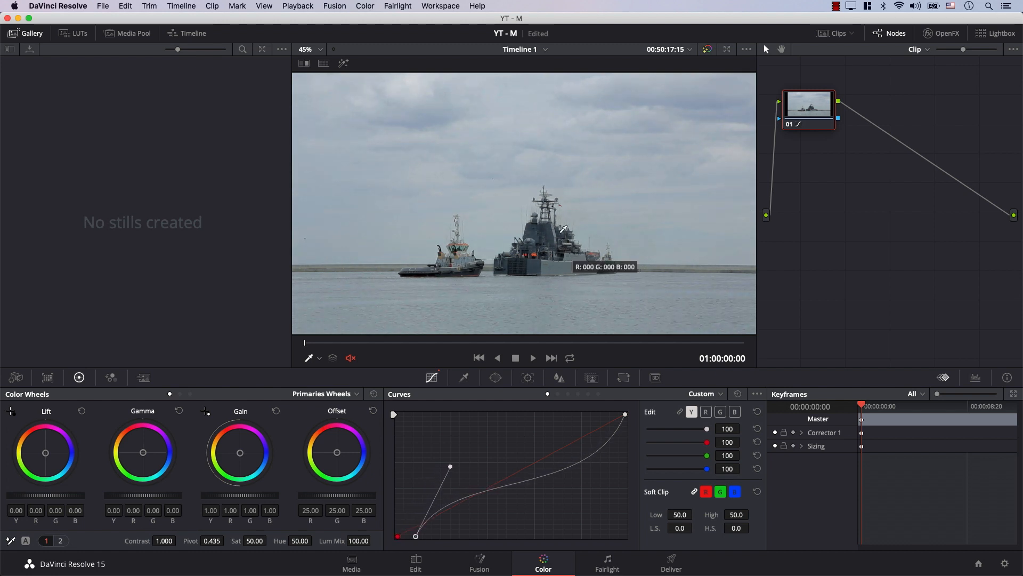
- Slide the black point right along the baseline and steepen its handle's shadow rise
{"action": "left_click_drag", "start_coordinate": [416, 535], "coordinate": [421, 537]}
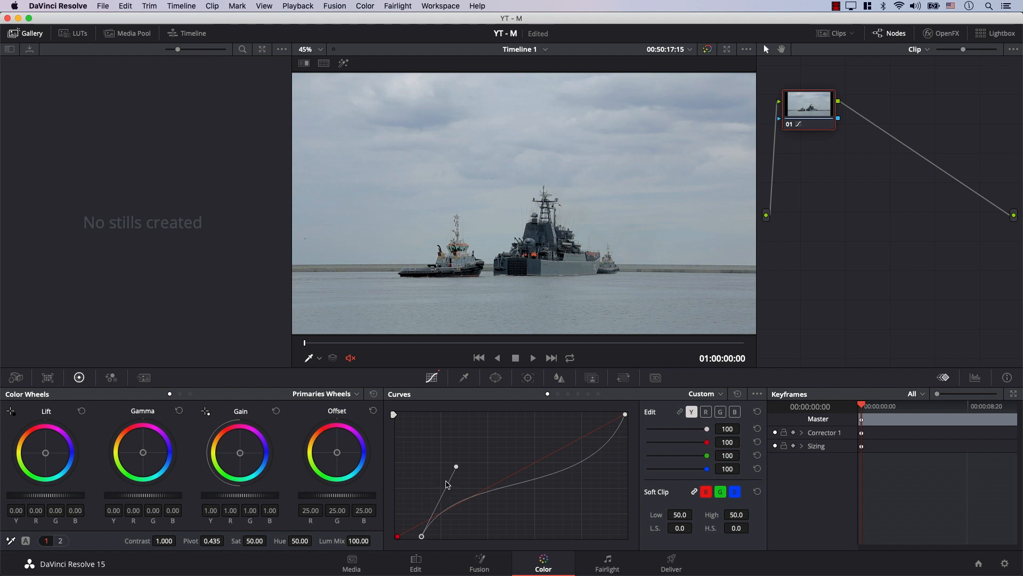
{"action": "left_click_drag", "start_coordinate": [456, 468], "coordinate": [436, 442]}
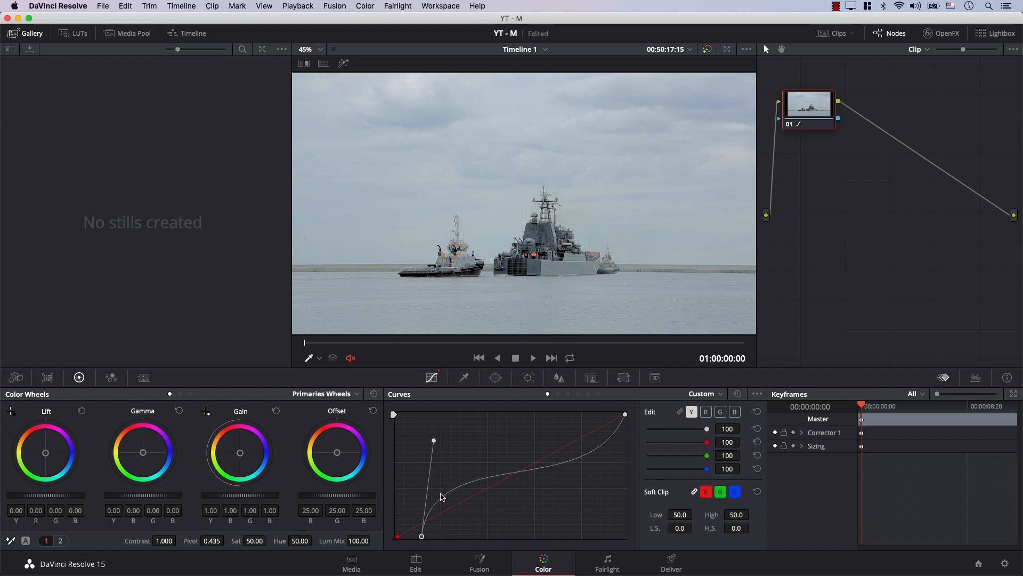
{"action": "left_click_drag", "start_coordinate": [421, 535], "coordinate": [430, 538]}
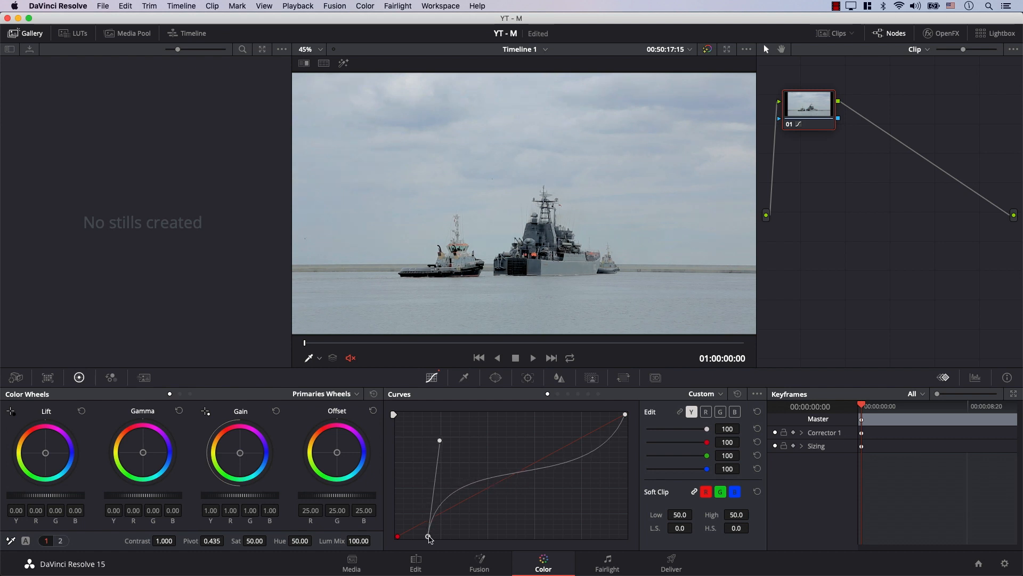
{"action": "left_click_drag", "start_coordinate": [429, 537], "coordinate": [423, 538]}
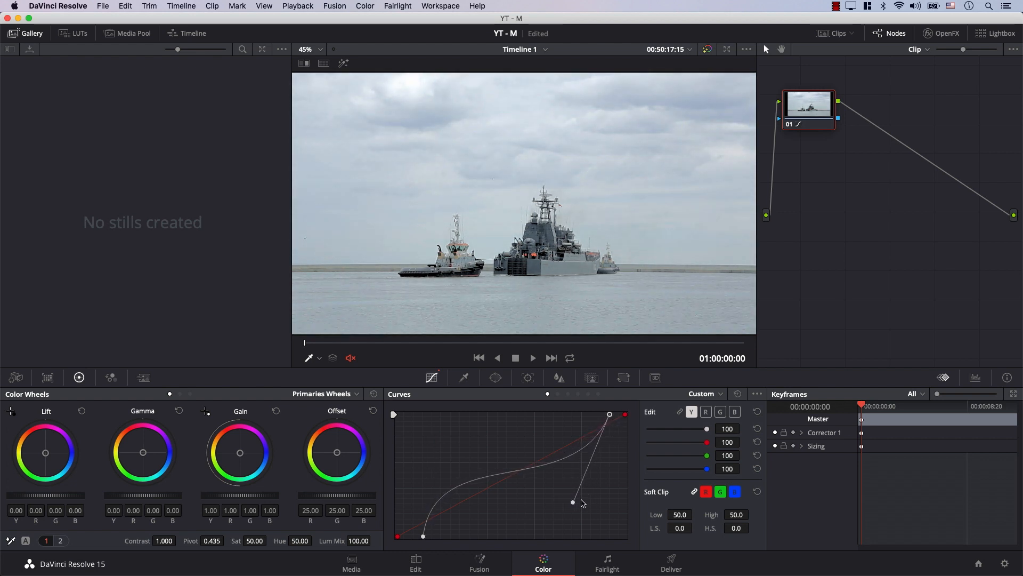
- Lengthen the white point's handle downward, then bypass and restore the grade to compare
{"action": "left_click_drag", "start_coordinate": [581, 503], "coordinate": [577, 522]}
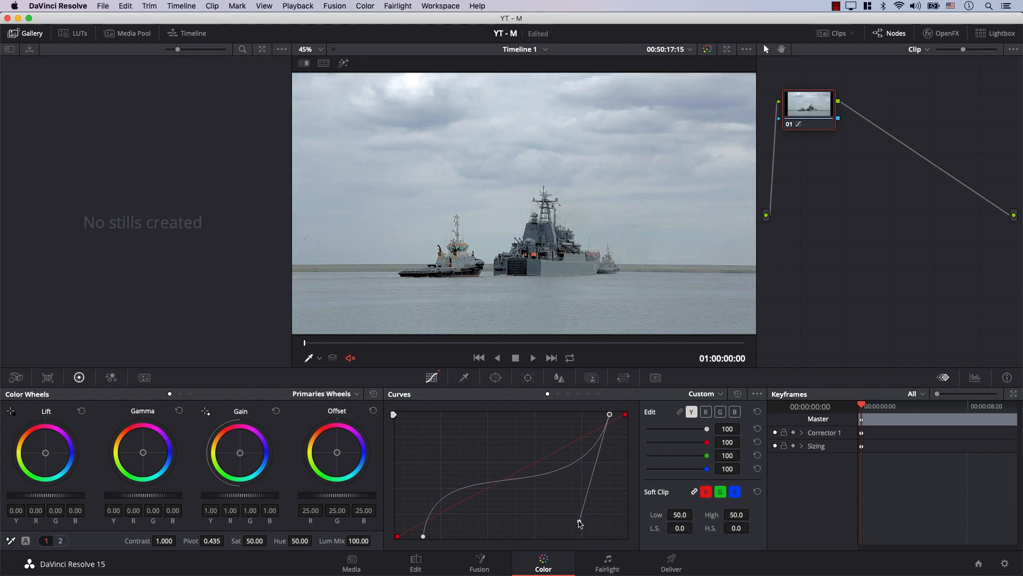
{"action": "left_click", "coordinate": [708, 49]}
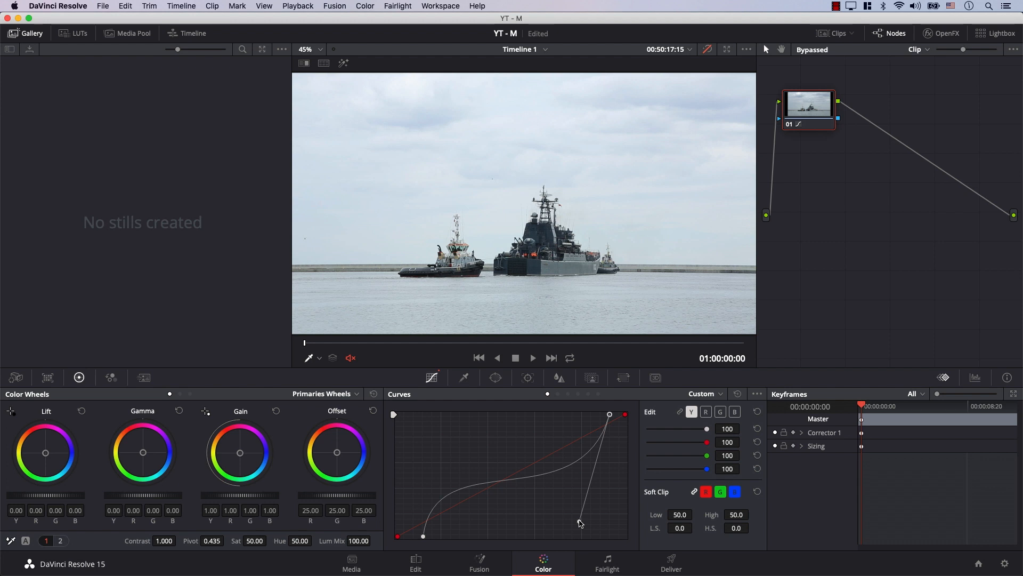
{"action": "left_click", "coordinate": [707, 49]}
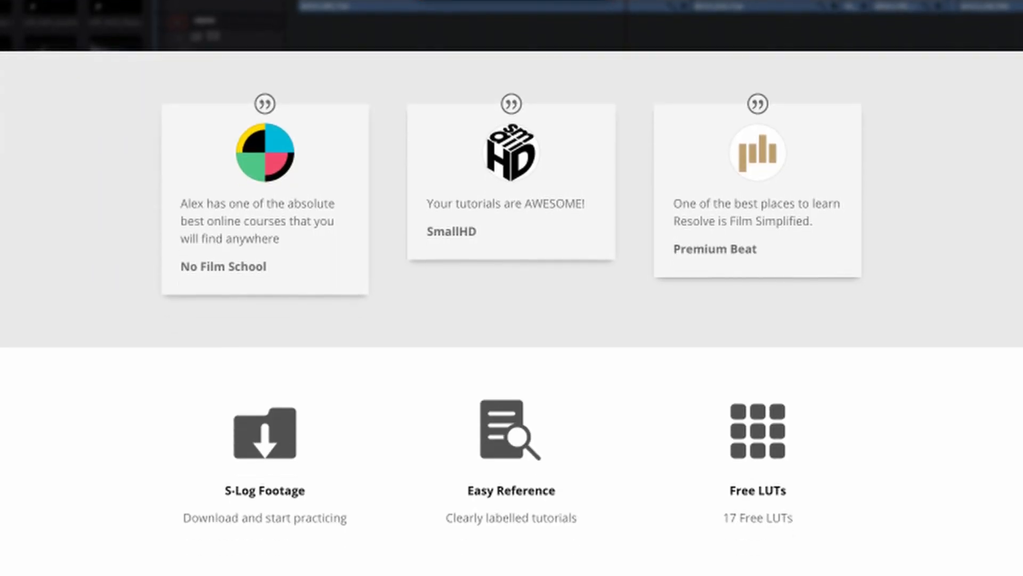
- Scroll down the LearnColorGrading page to the lesson list and Alex Jordan's bio
{"action": "scroll", "scroll_direction": "down", "scroll_amount": 3}
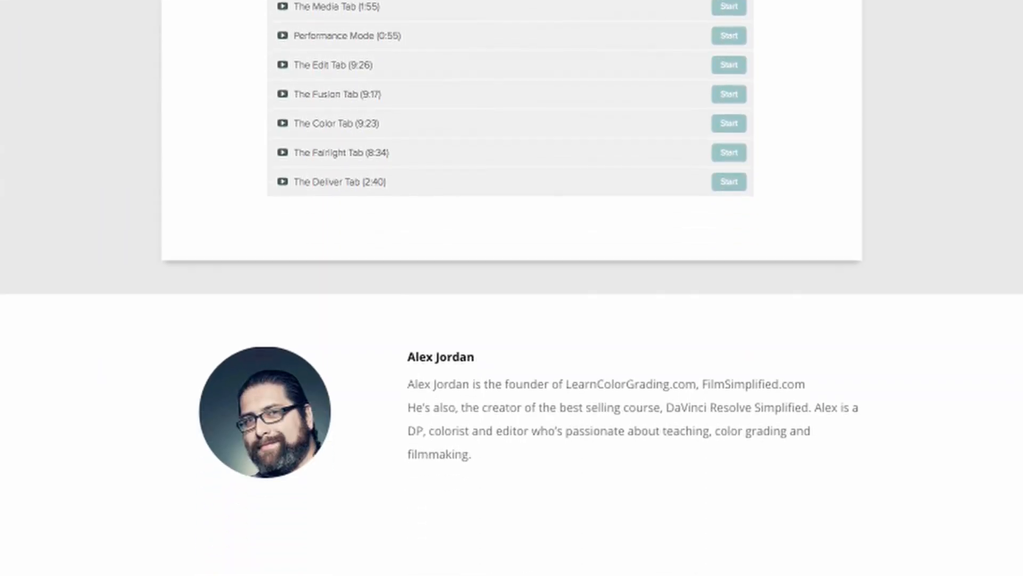